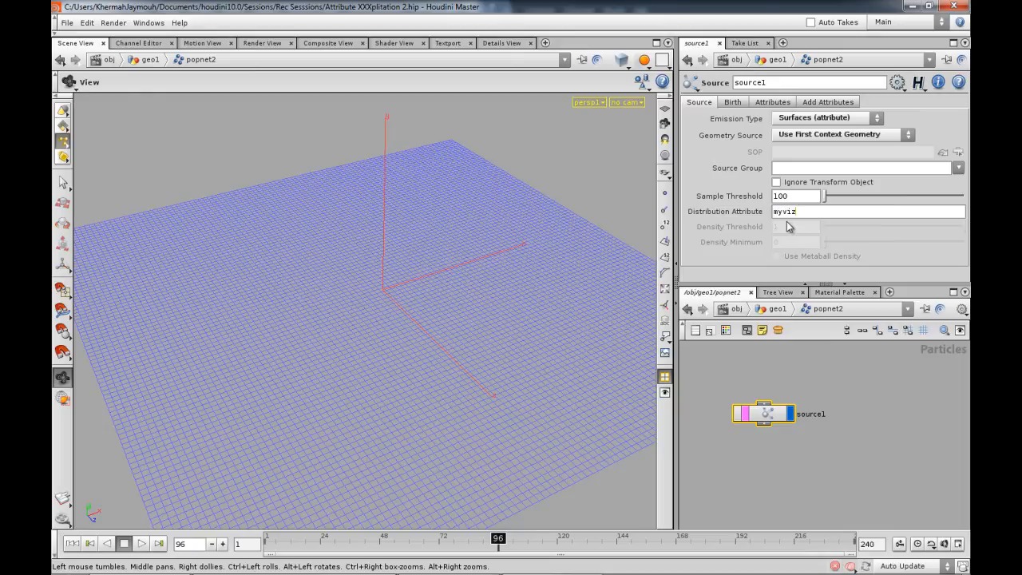
Show source1's Birth tab with Const. Birth Rate at 1000, timeline rewound to frame 1.
{"action": "left_click", "coordinate": [732, 101]}
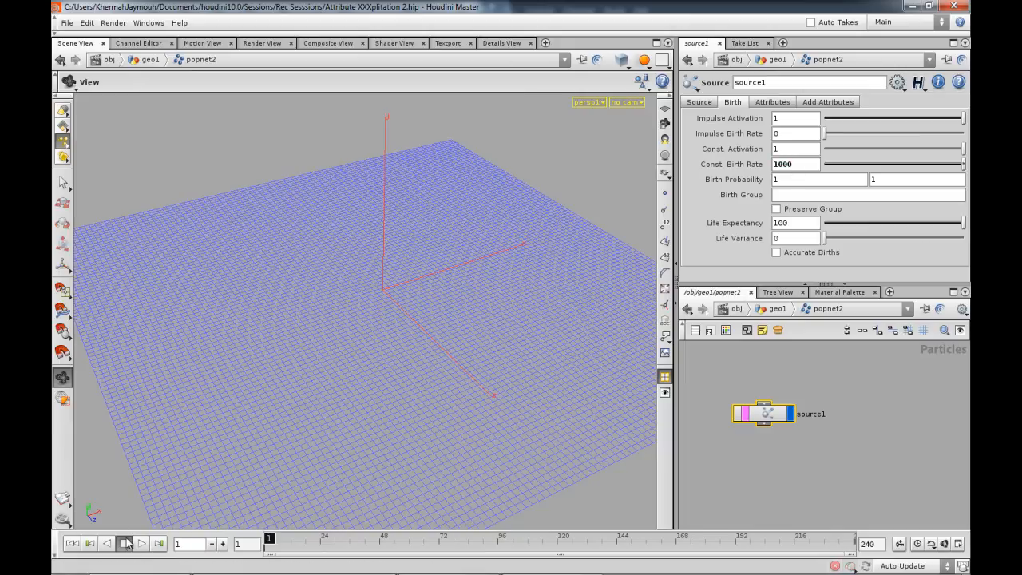